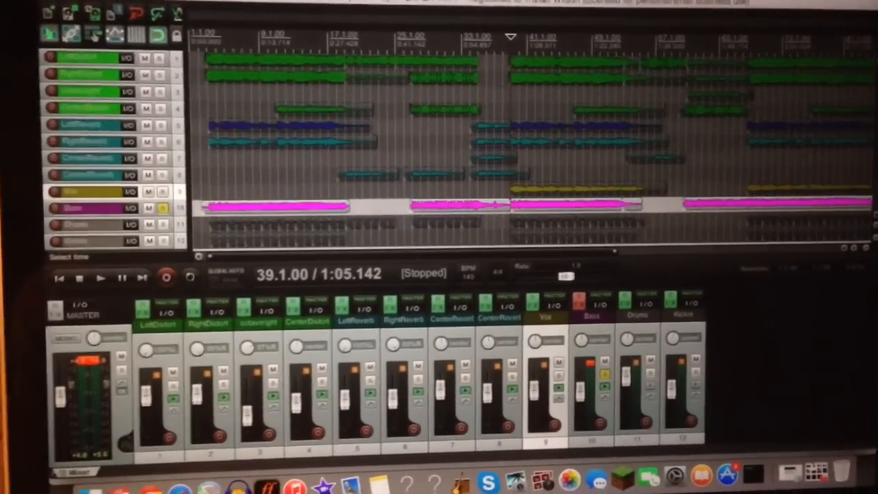
- Play the twelve-track project from bar 39 to hear the soloed Bass track
{"action": "left_click", "coordinate": [101, 277]}
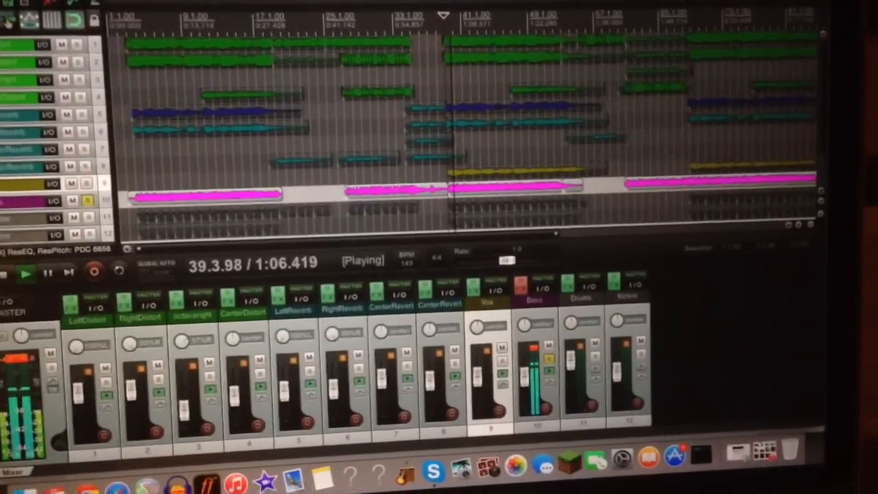